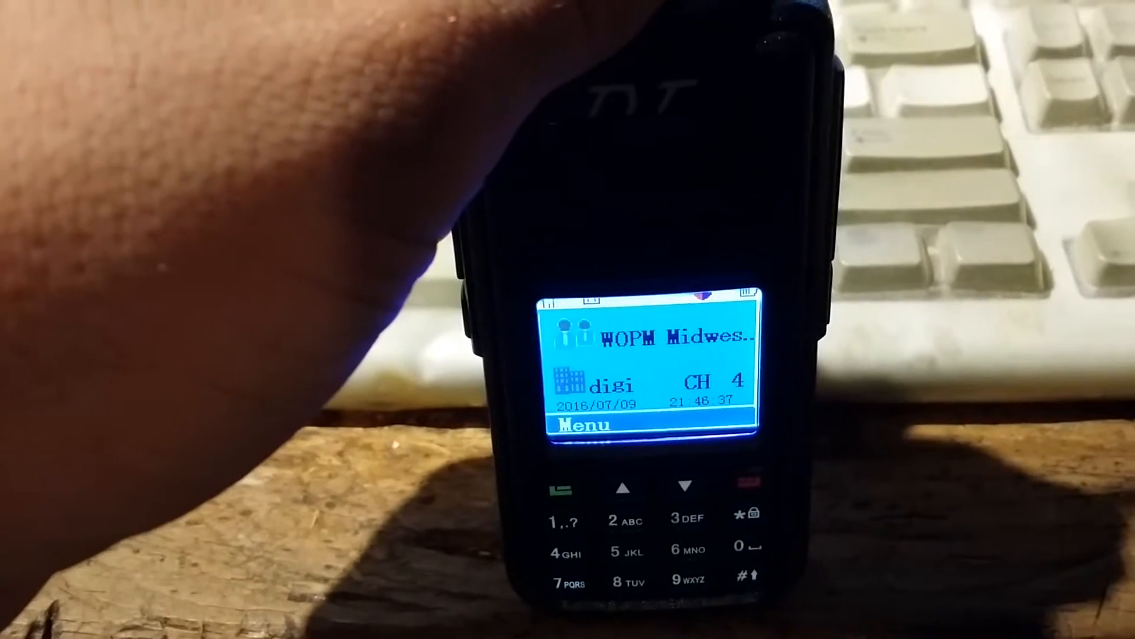
Step from channel 4 (WOPM Midwest) to channel 5, the simplex 441 digital channel
left_click(627, 486)
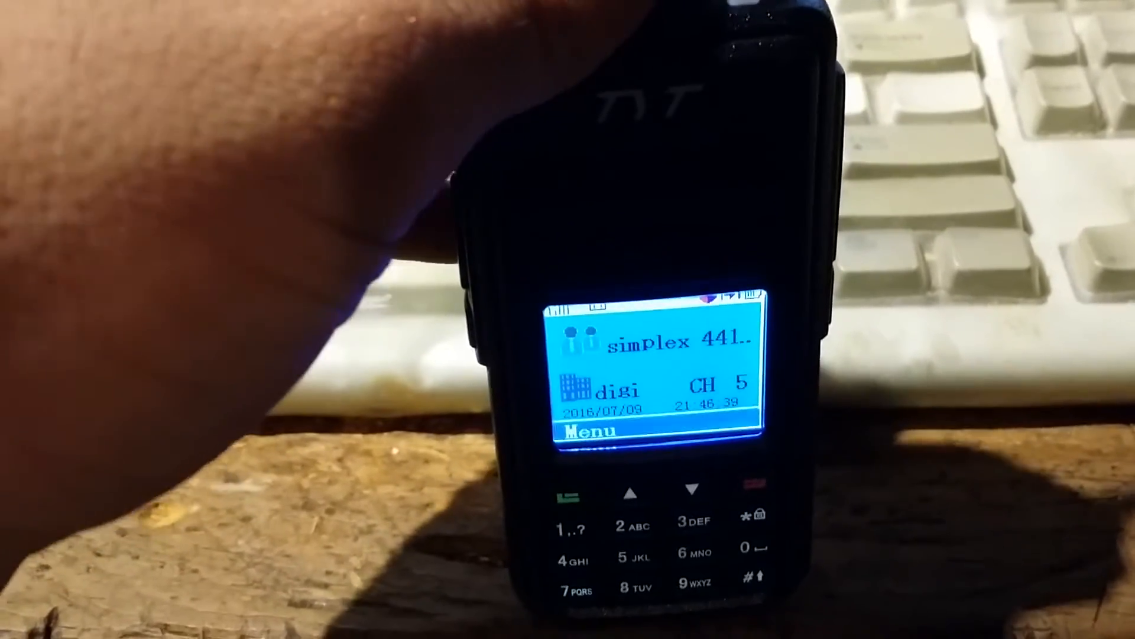